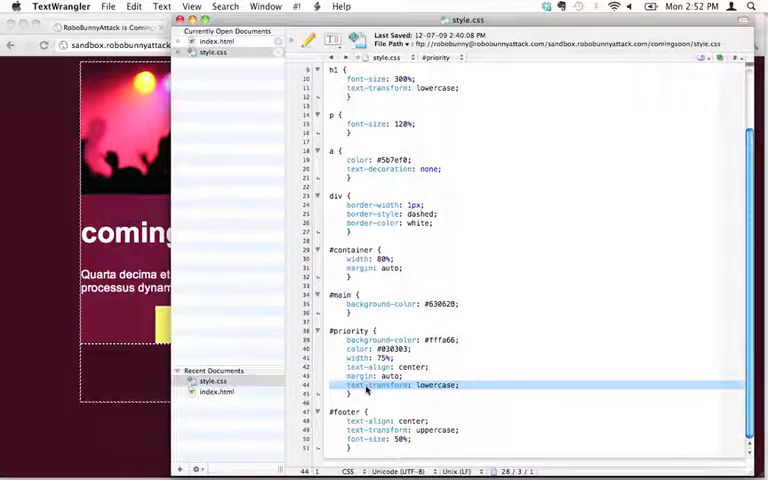
{"action": "mouse_move", "coordinate": [588, 298]}
{"action": "type", "text": "."}
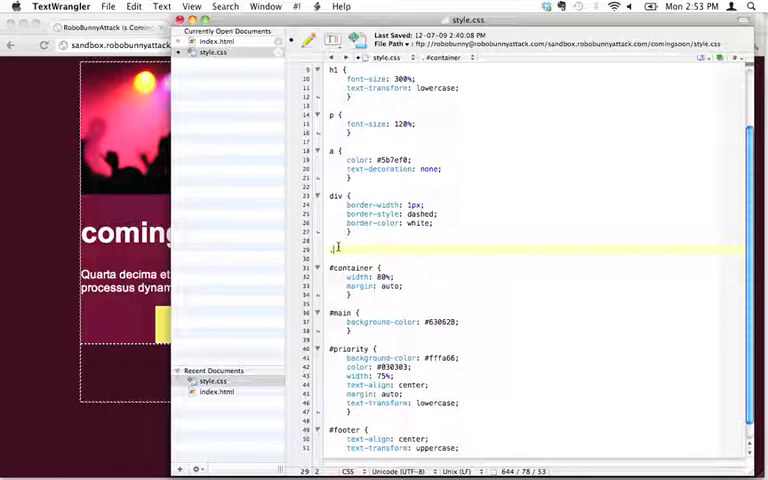
- Type the .lowercase rule with text-transform: lowercase below the div rule in style.css
{"action": "type", "text": "lowercase {"}
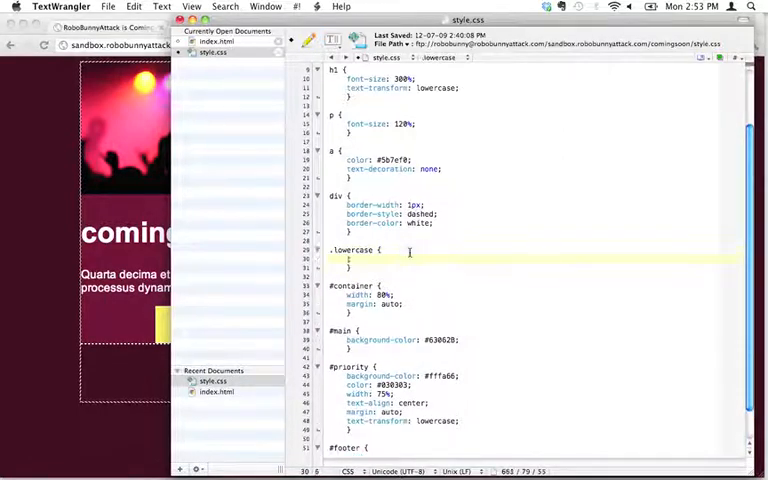
{"action": "type", "text": "text-transform:"}
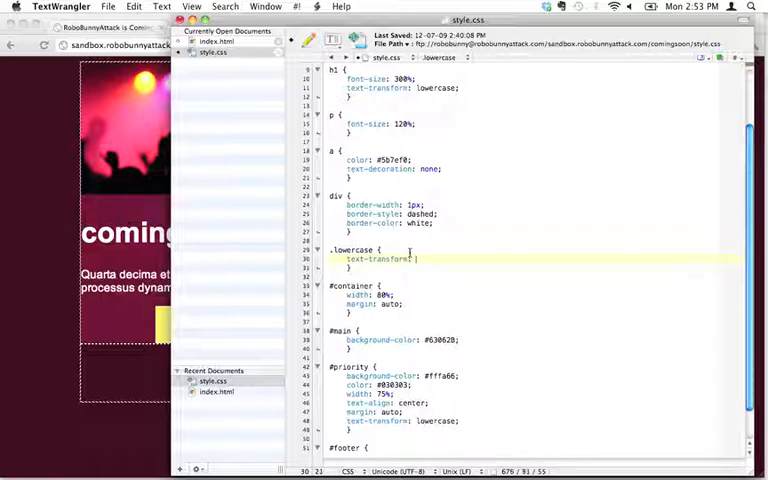
{"action": "type", "text": "lower"}
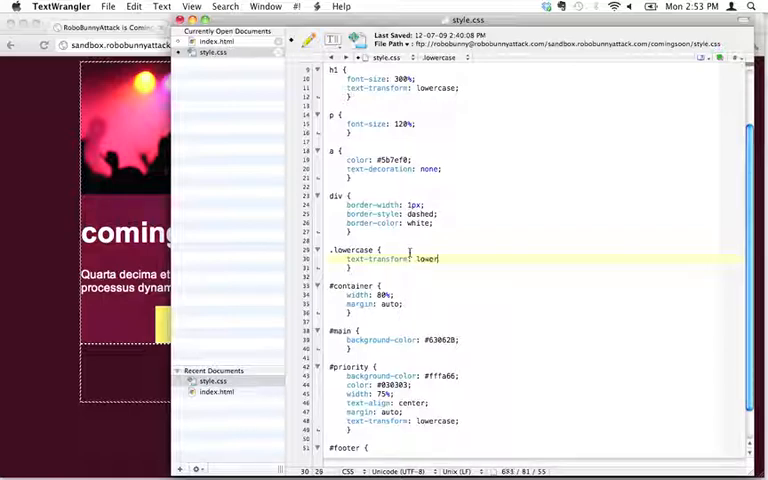
{"action": "type", "text": "case;"}
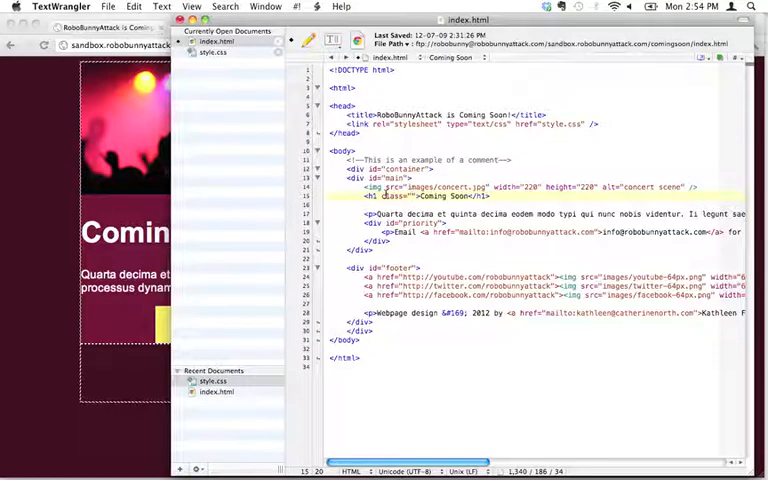
- Enter lowercase as the class value on the Coming Soon h1 tag
{"action": "type", "text": "lowercase"}
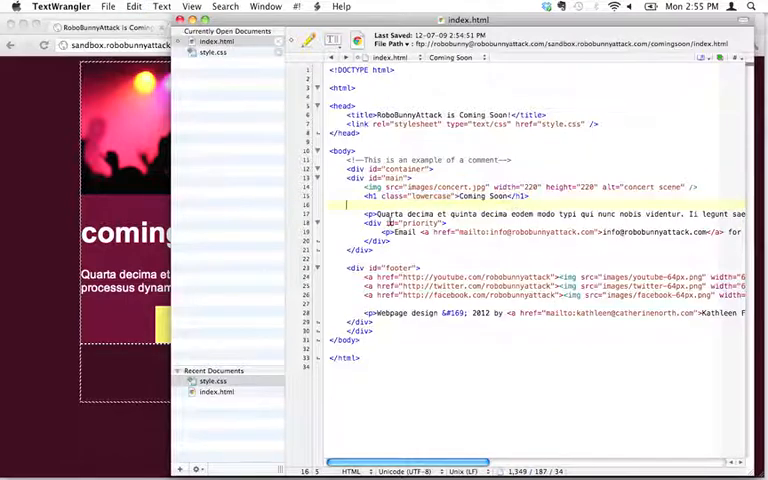
- Place the cursor in the priority div's opening tag to add its class
{"action": "left_click", "coordinate": [420, 223]}
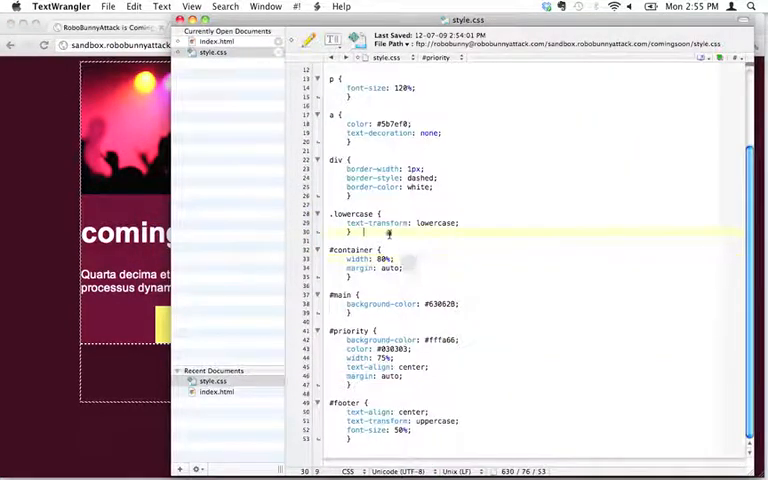
- Type the .uppercase rule with text-transform: uppercase below .lowercase in style.css
{"action": "type", "text": "uppercase {"}
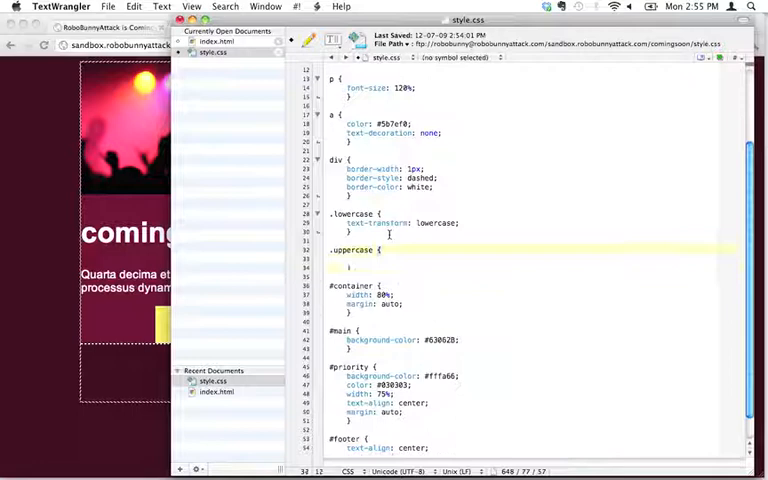
{"action": "type", "text": "text-transform:"}
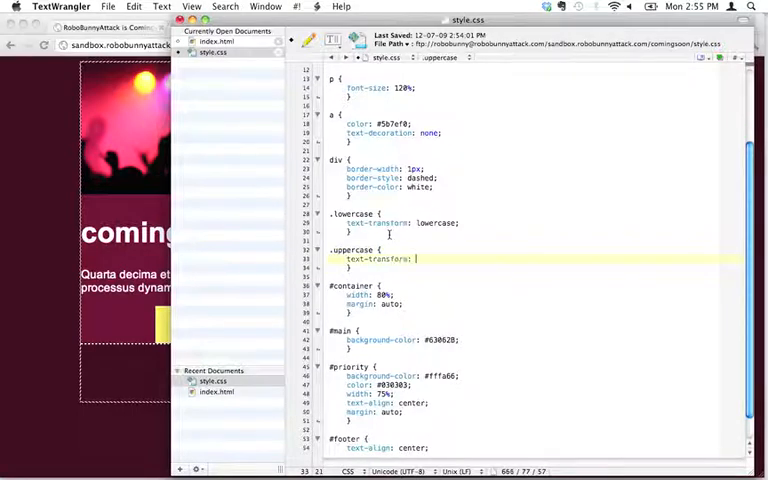
{"action": "type", "text": "uppercase;"}
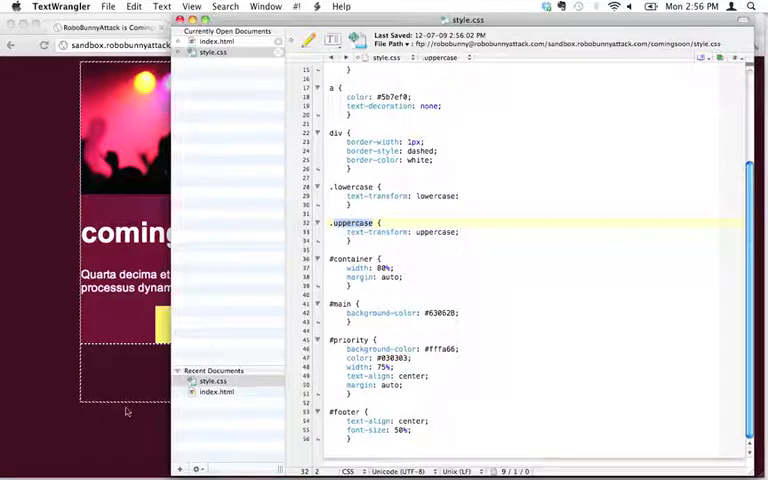
{"action": "left_click", "coordinate": [217, 42]}
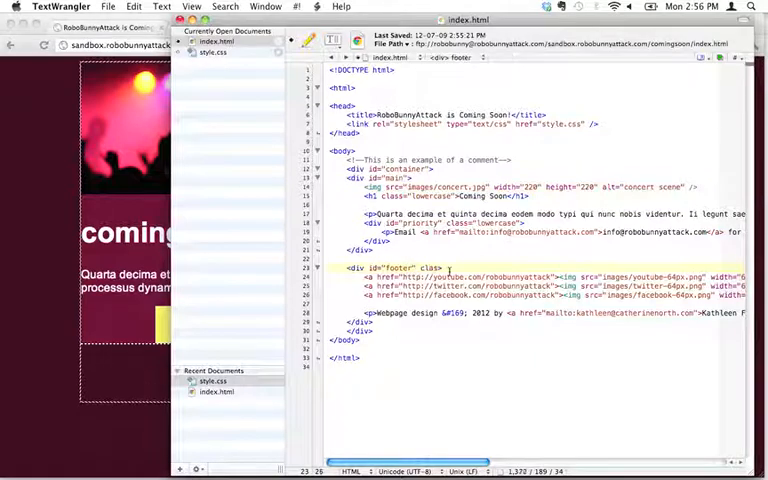
- Set the footer div's class to uppercase in index.html, then return to style.css
{"action": "type", "text": "r\""}
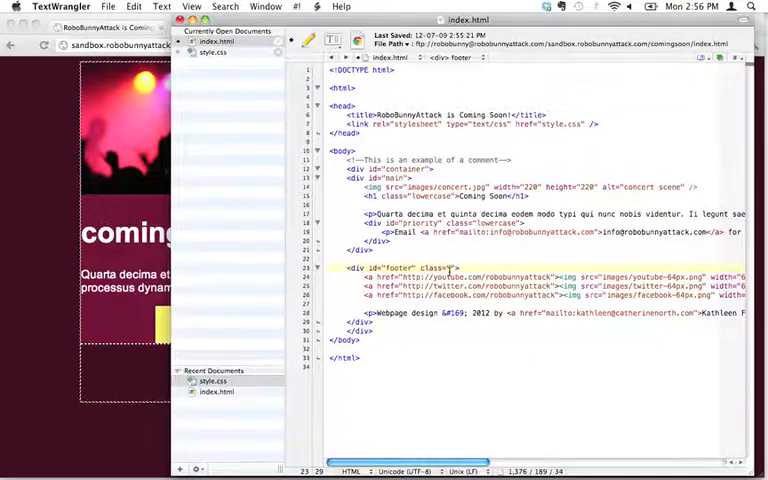
{"action": "type", "text": "uppercase"}
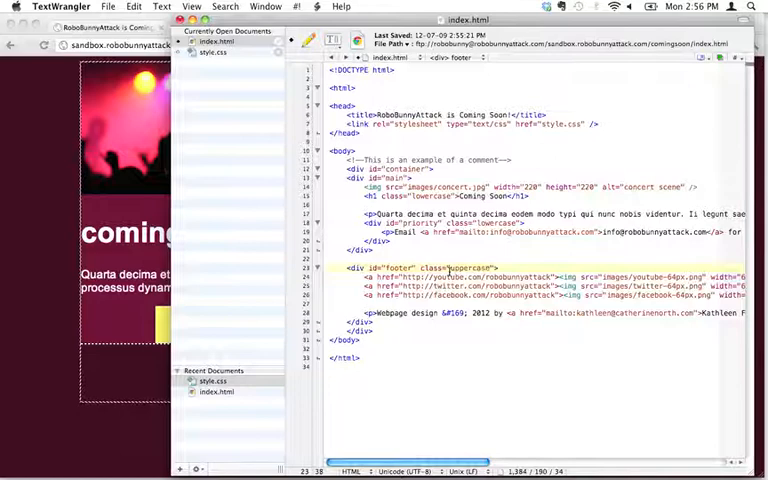
{"action": "double_click", "coordinate": [468, 268]}
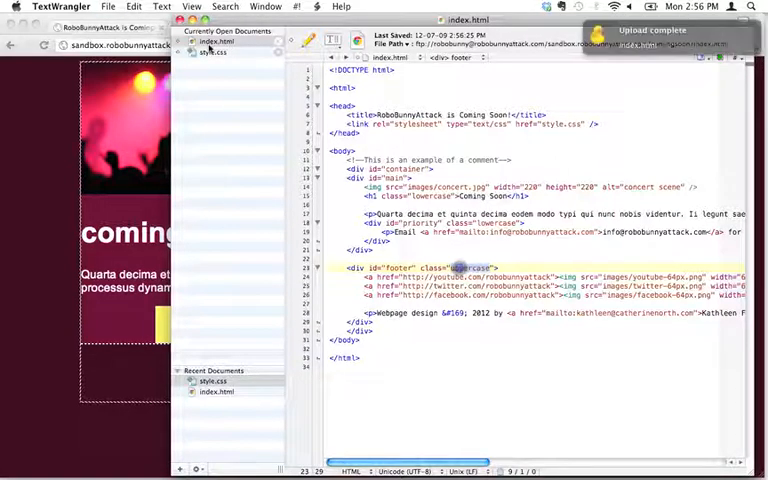
{"action": "left_click", "coordinate": [213, 52]}
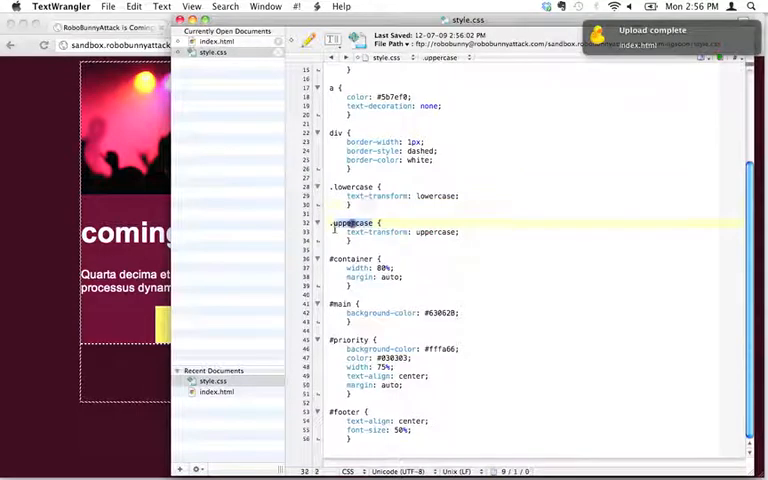